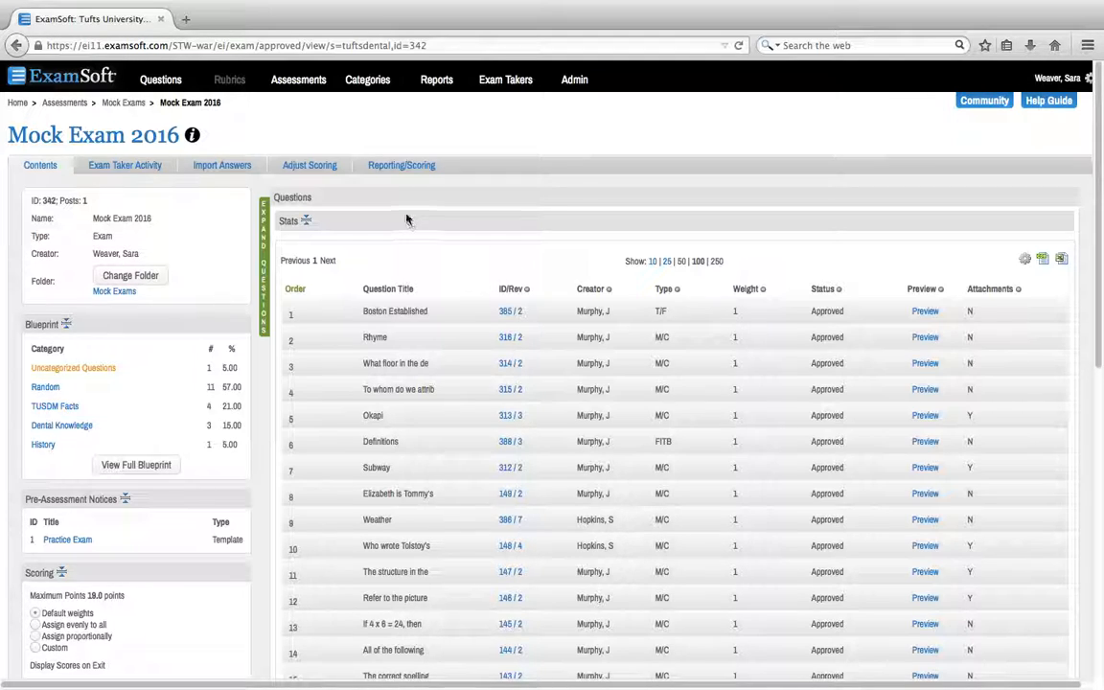
Open the Item Analysis report from the Reporting/Scoring menu for Mock Exam 2016.
left_click(401, 165)
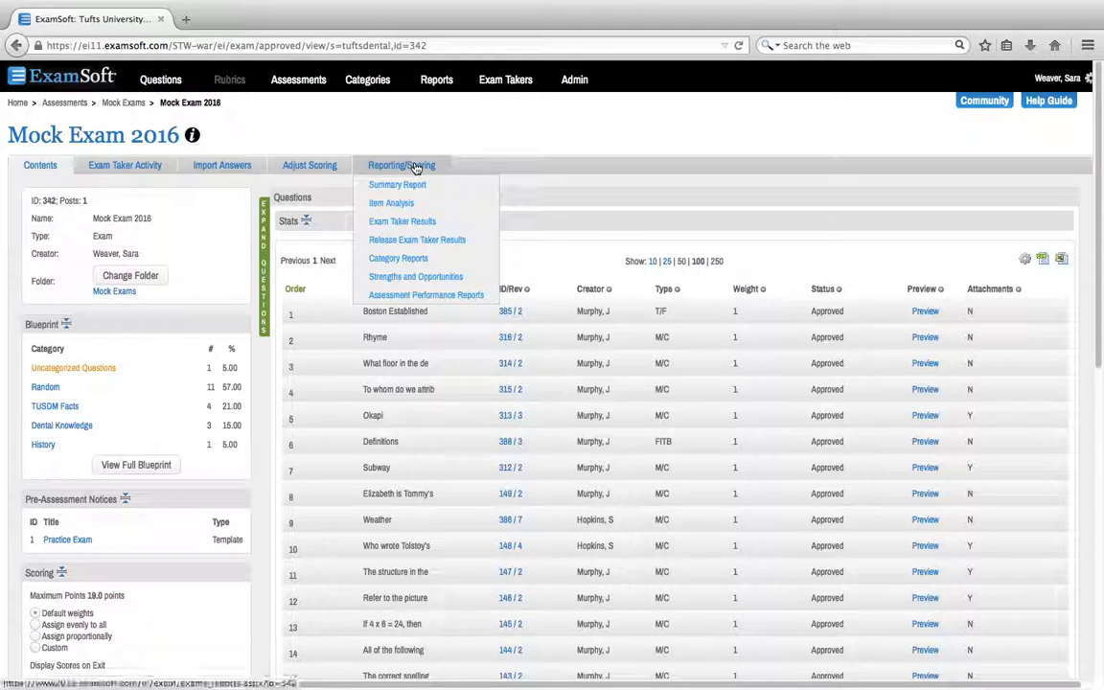
mouse_move(391, 202)
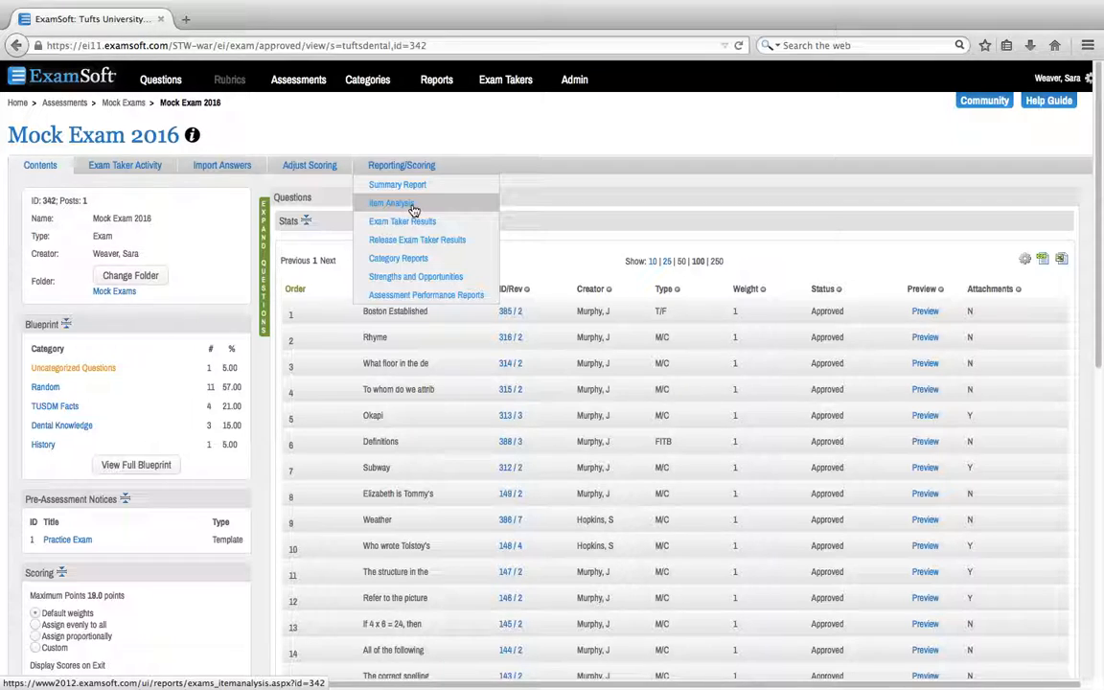
left_click(395, 203)
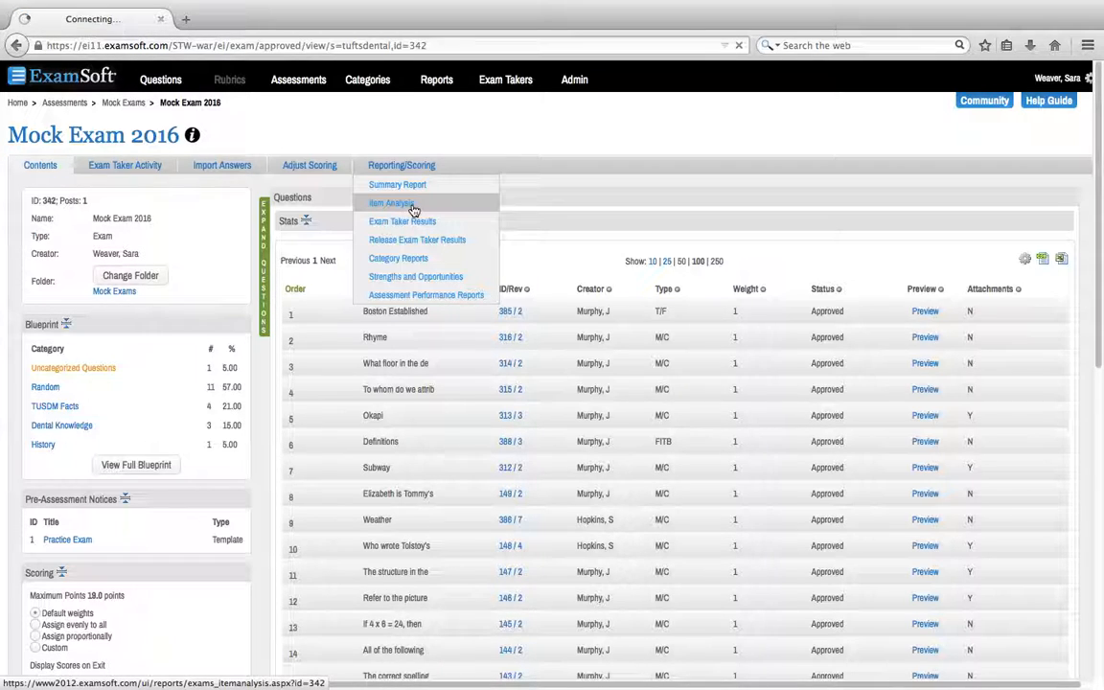
Include Question ID, question text and performance history in the report options, then generate the report.
left_click(401, 202)
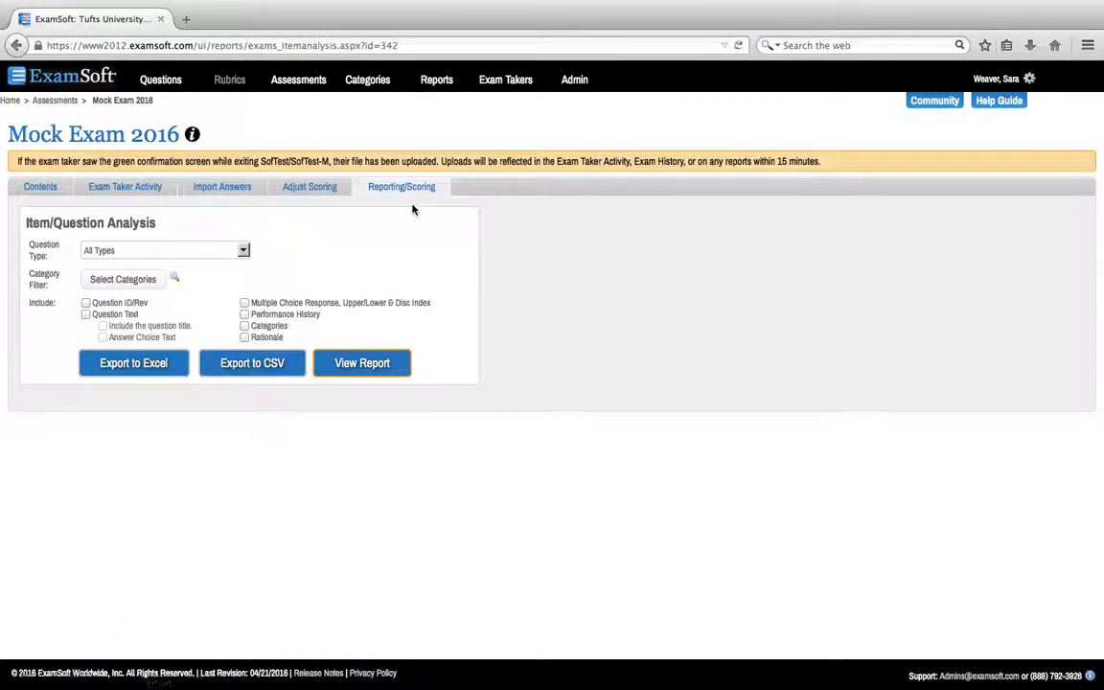
mouse_move(50, 326)
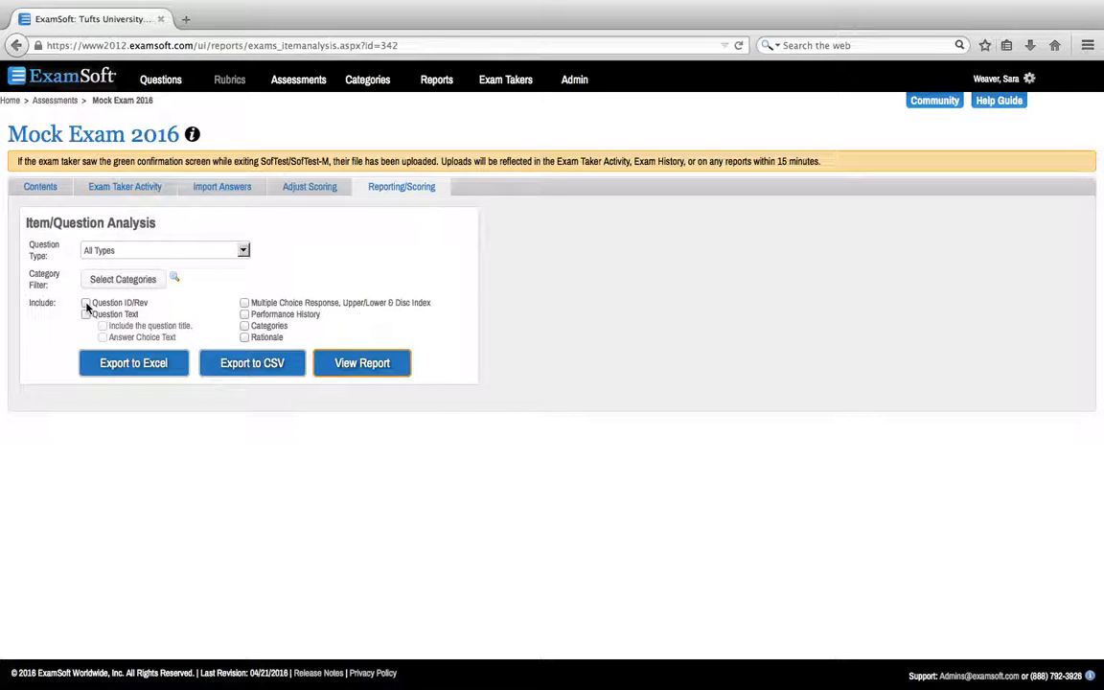
left_click(85, 314)
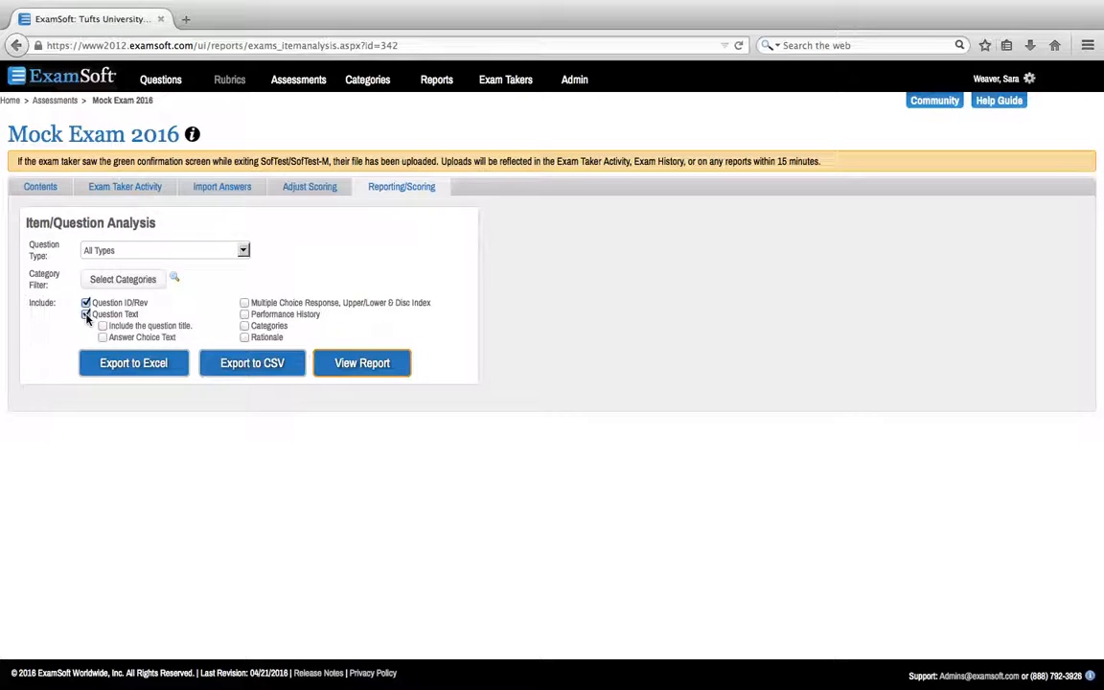
left_click(102, 338)
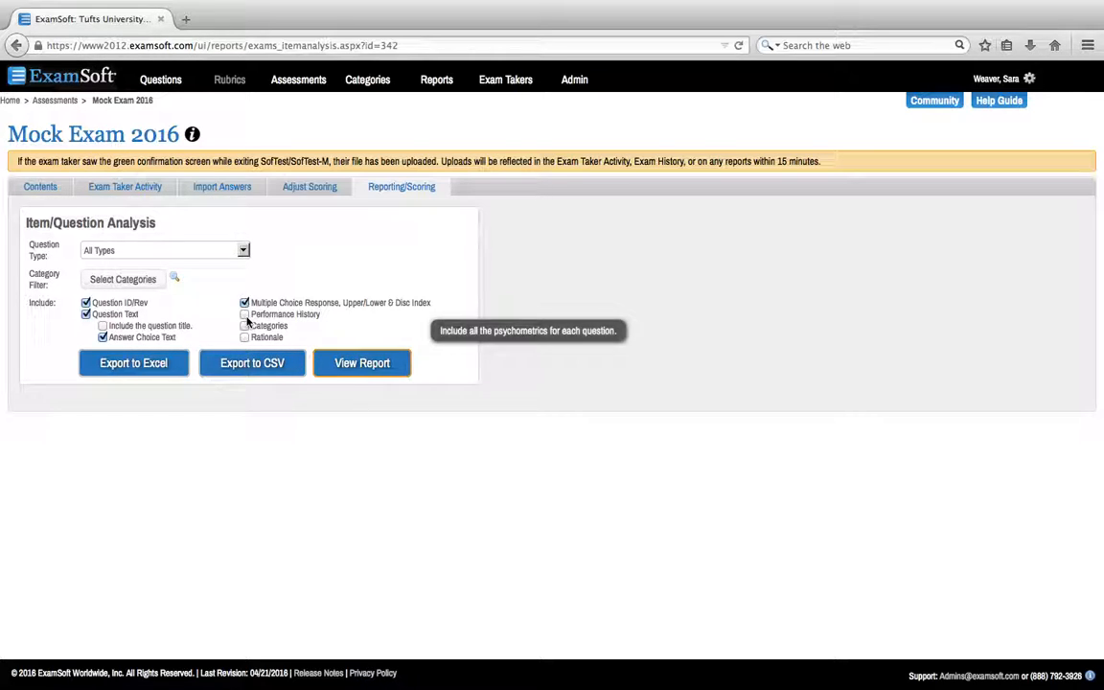
left_click(245, 315)
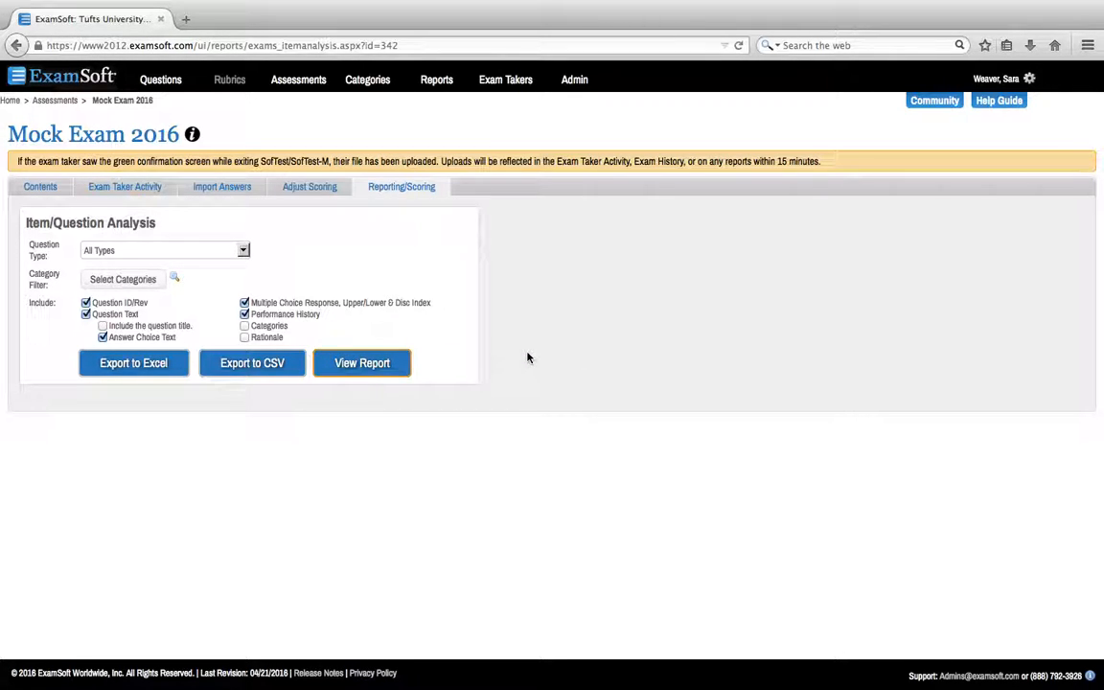
mouse_move(380, 375)
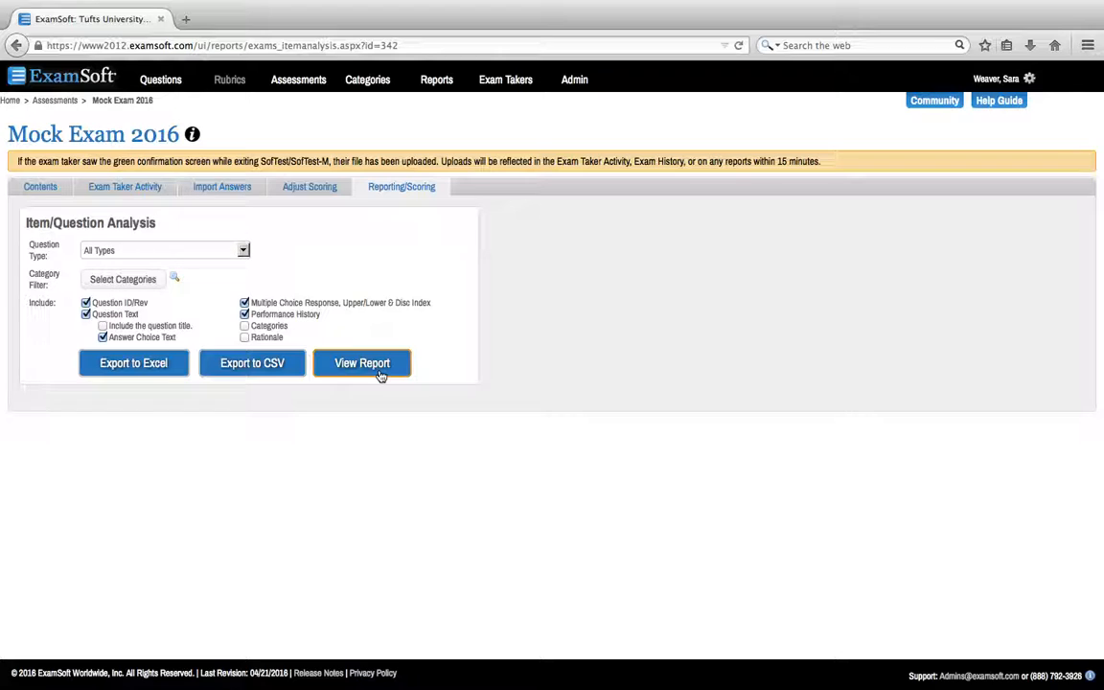
left_click(362, 364)
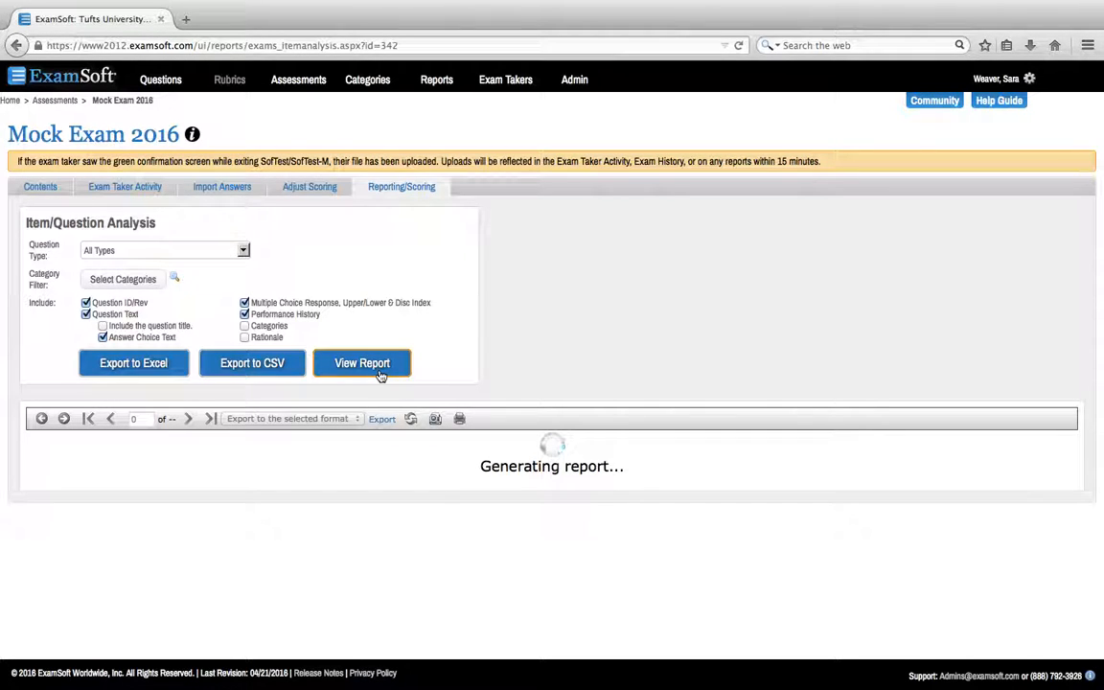
Scroll through the generated multiple-choice question analysis report.
left_click(362, 363)
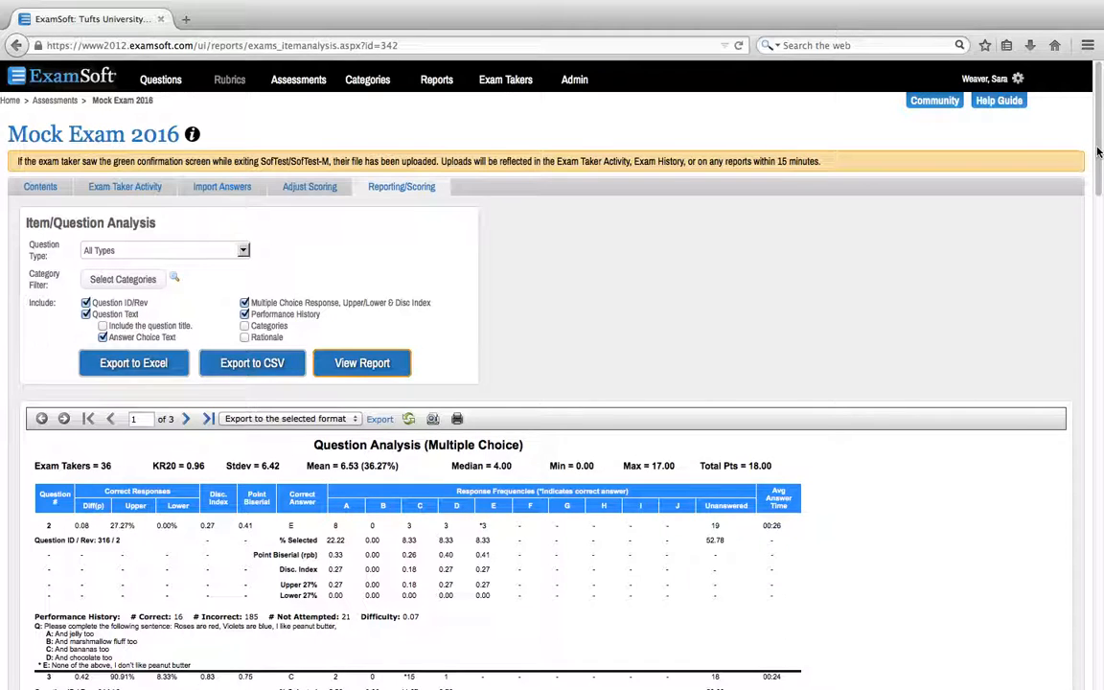
scroll("down", 3)
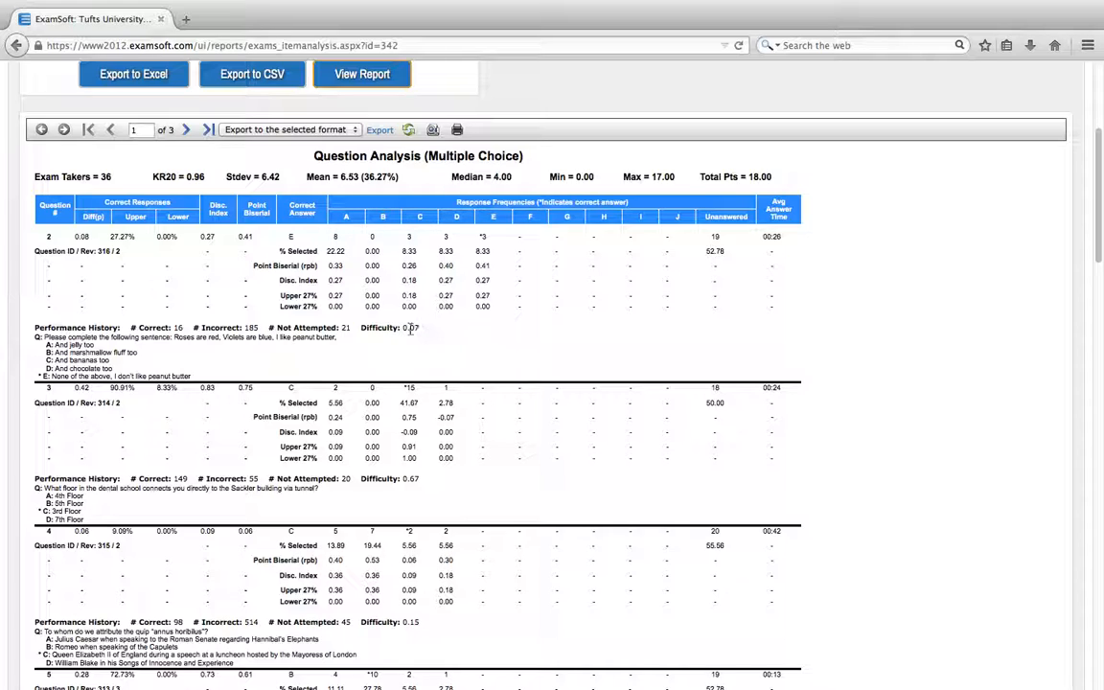
mouse_move(350, 294)
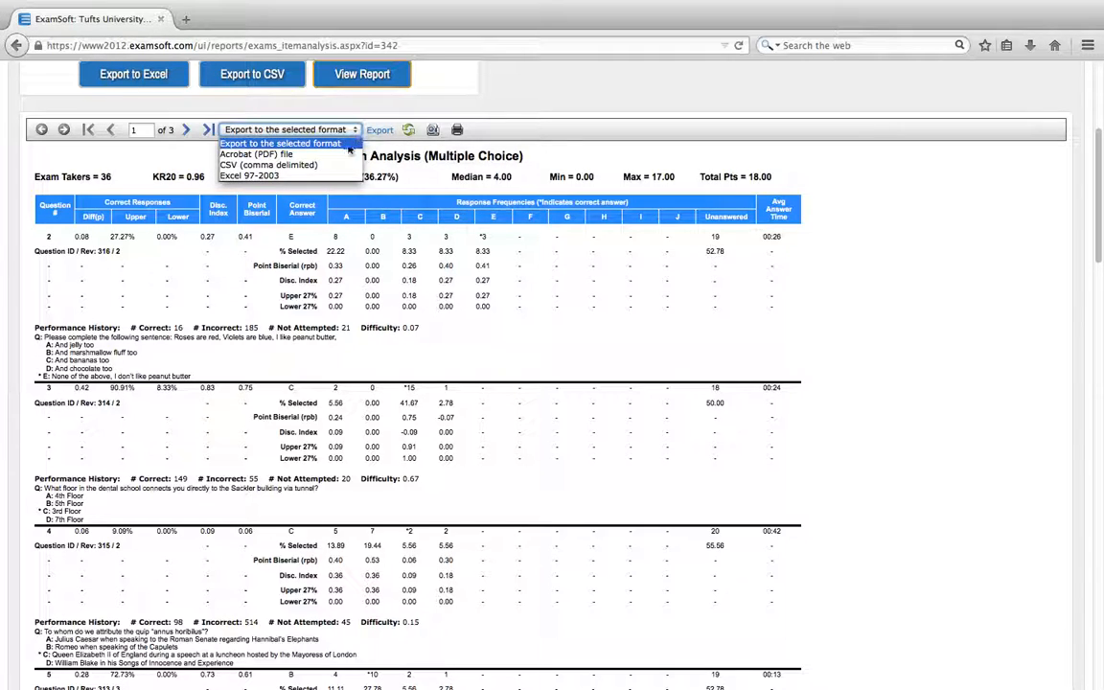
mouse_move(268, 164)
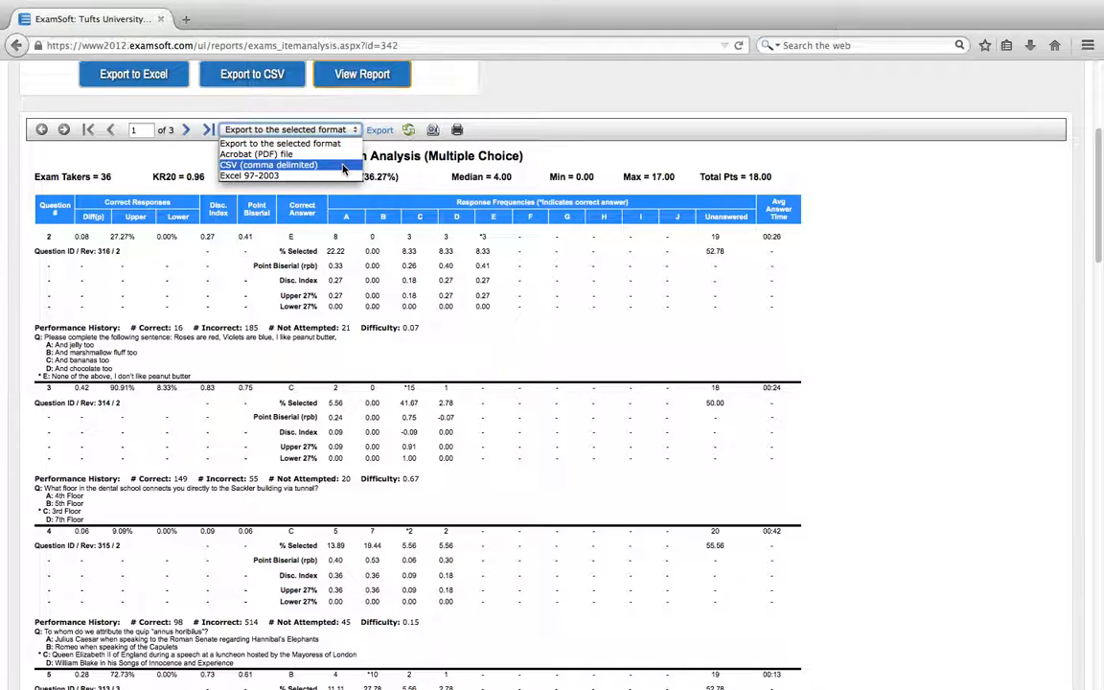
mouse_move(278, 175)
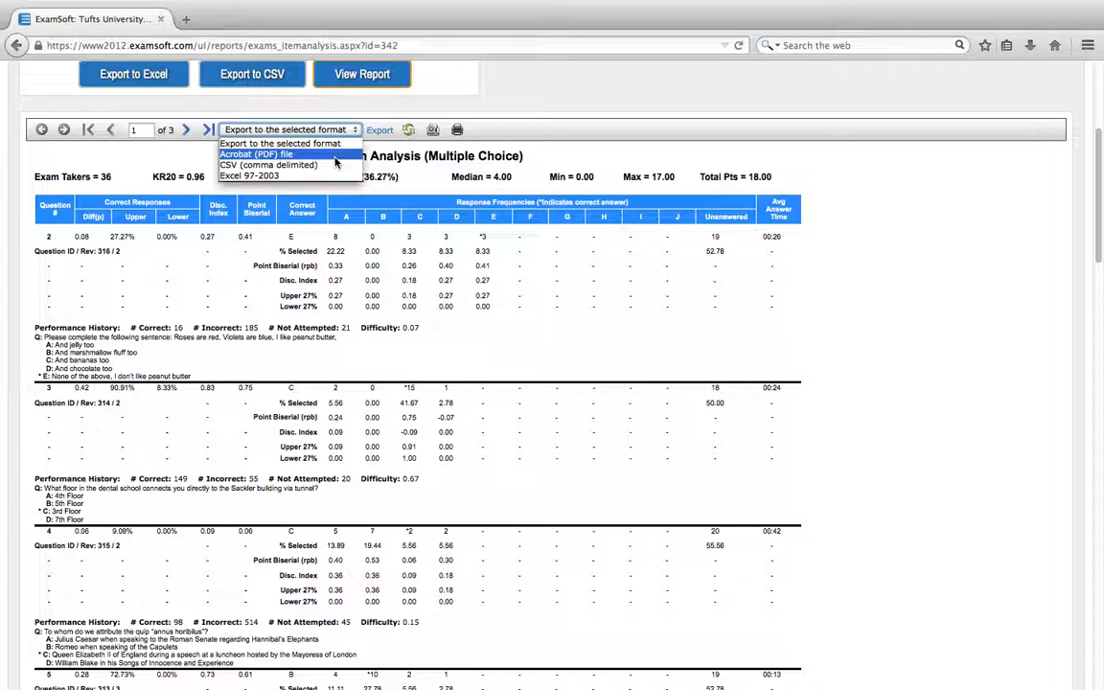
Export the item analysis report as an Acrobat (PDF) file.
left_click(259, 154)
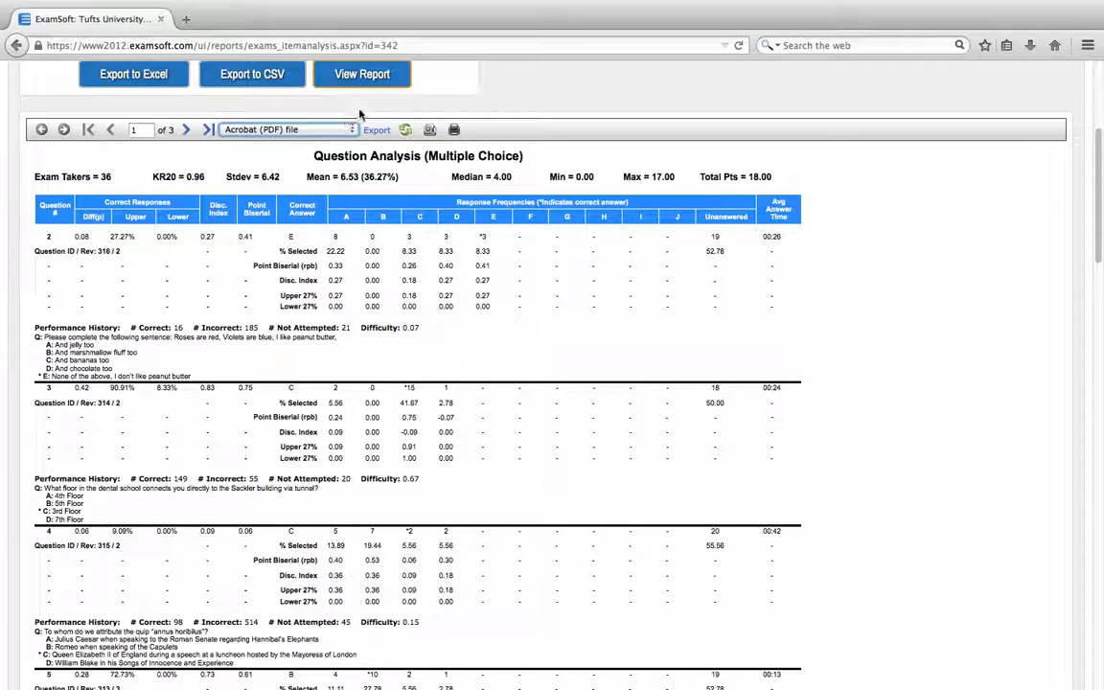
mouse_move(375, 131)
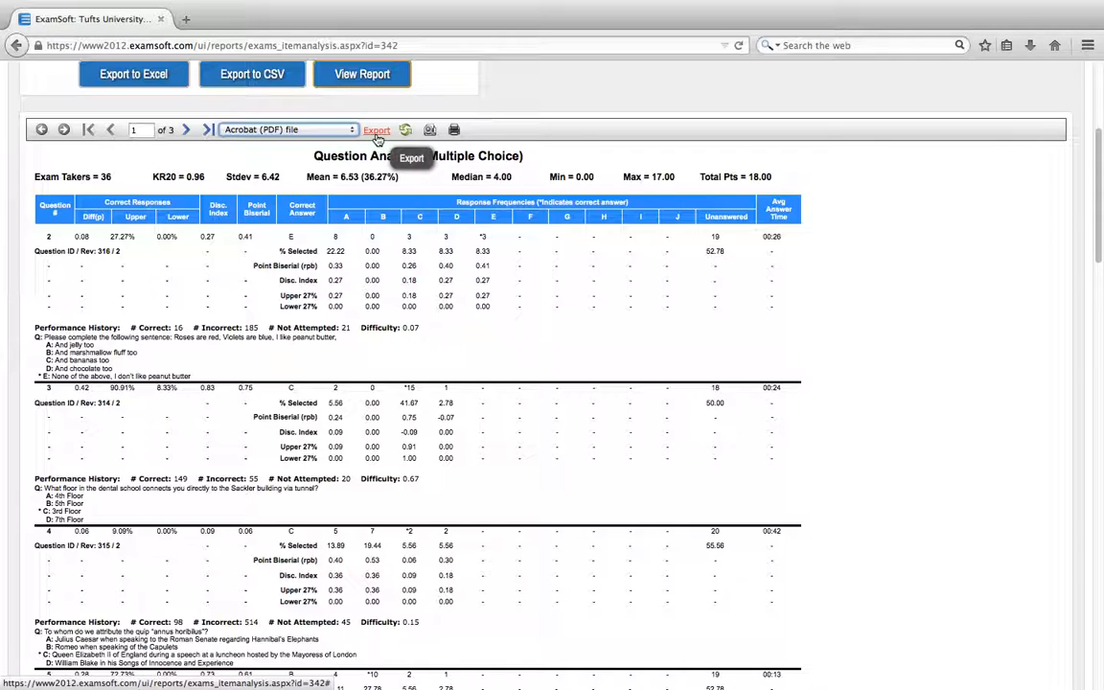
left_click(376, 131)
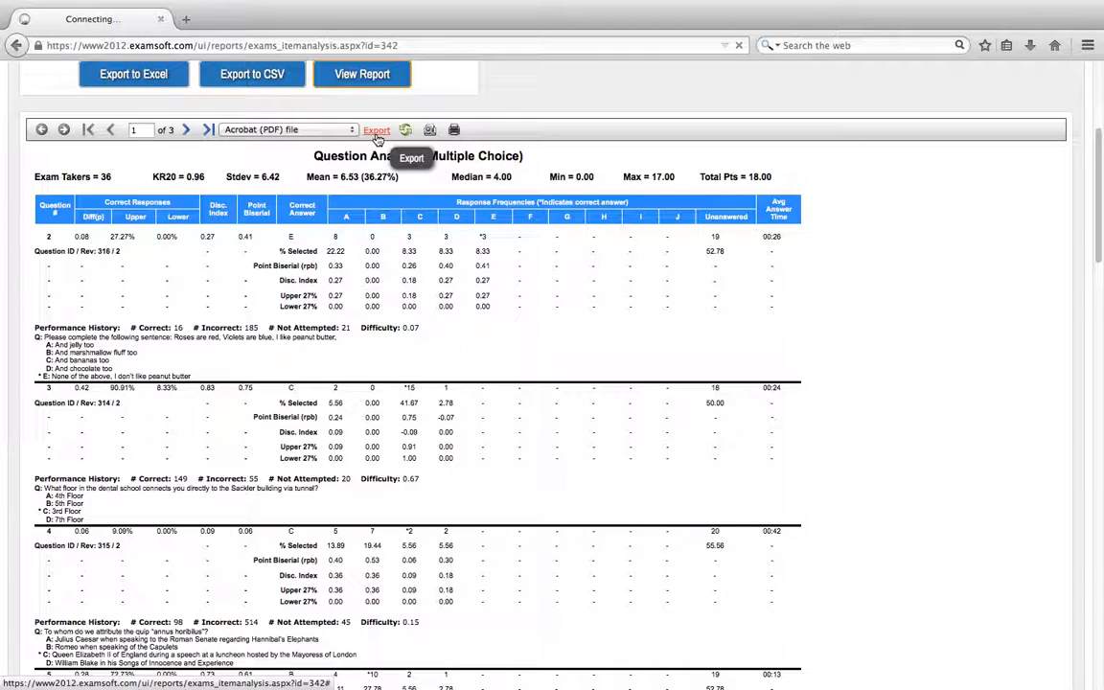
left_click(375, 131)
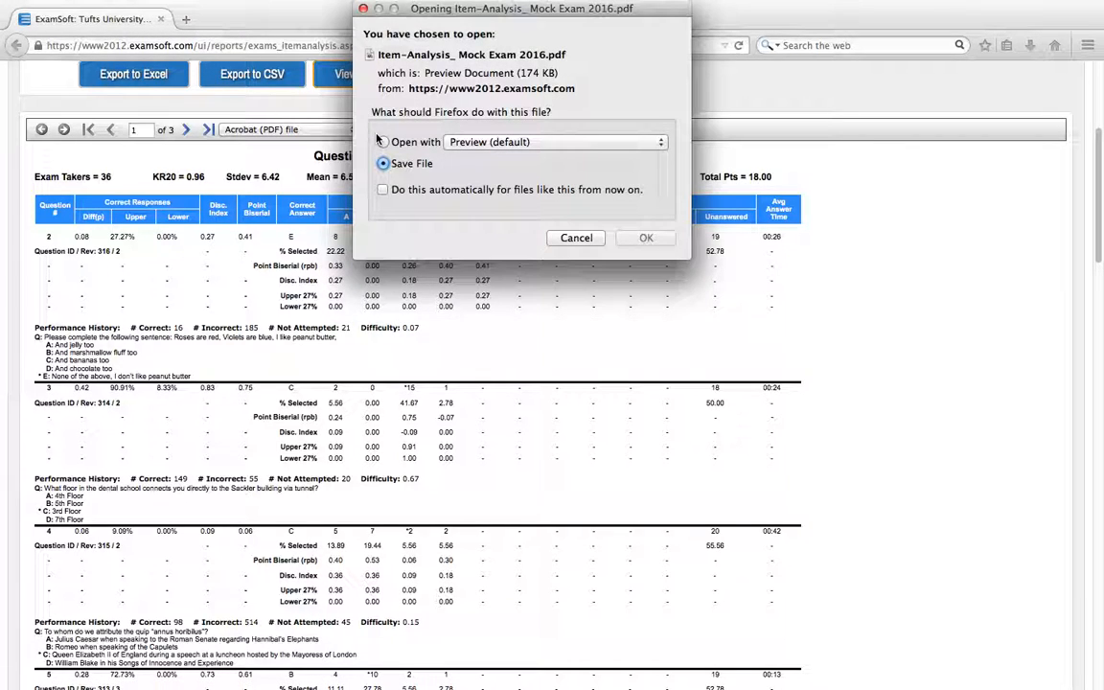
Save the Item-Analysis_ Mock Exam 2016 PDF and view it in the Downloads list.
left_click(382, 163)
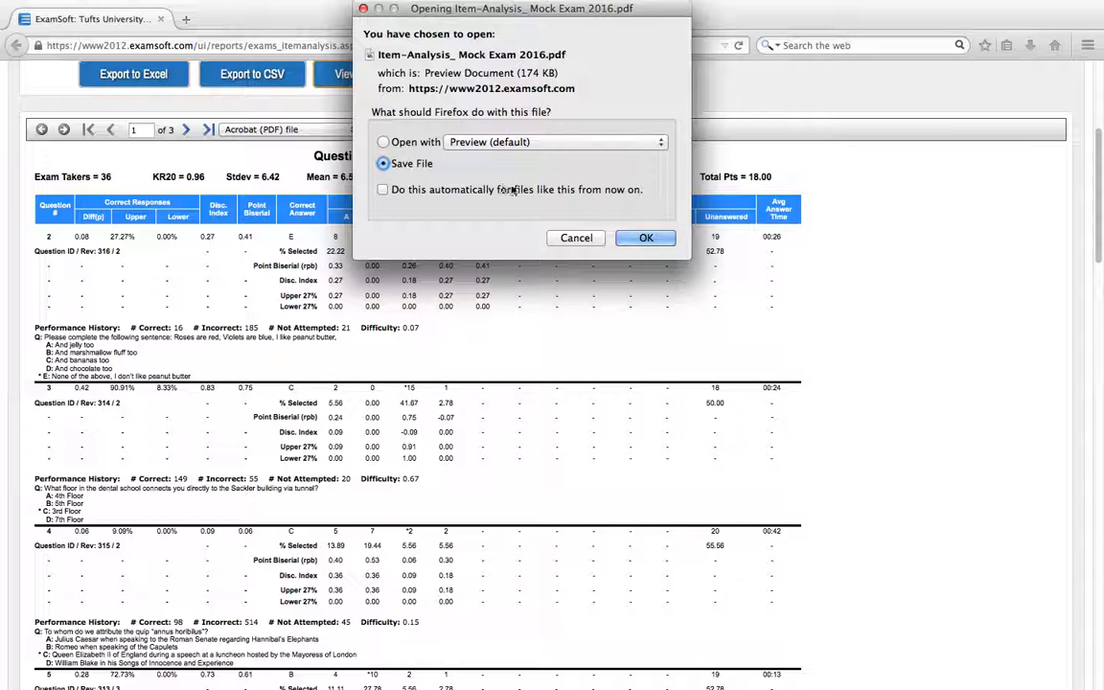
left_click(645, 237)
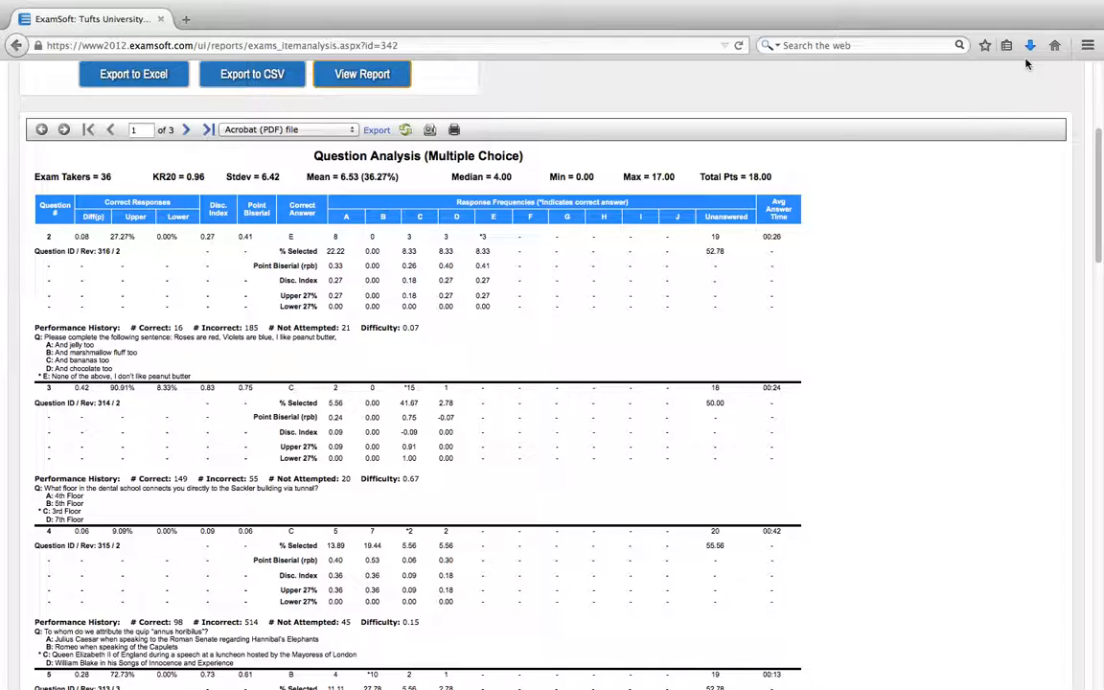
left_click(1030, 45)
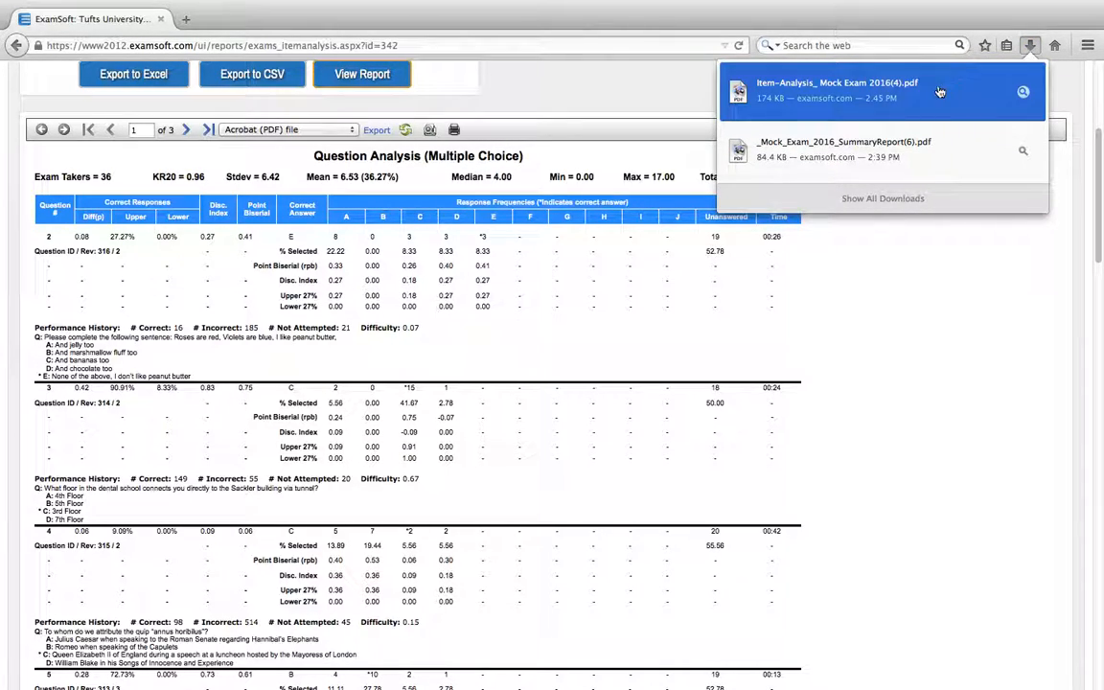
mouse_move(924, 102)
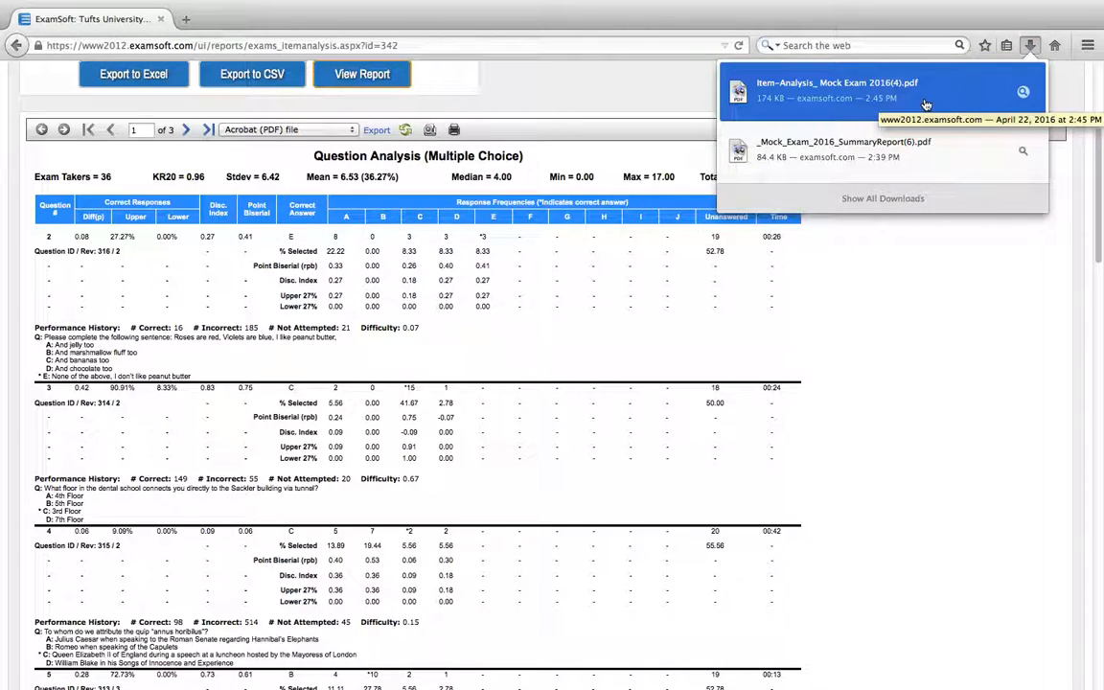